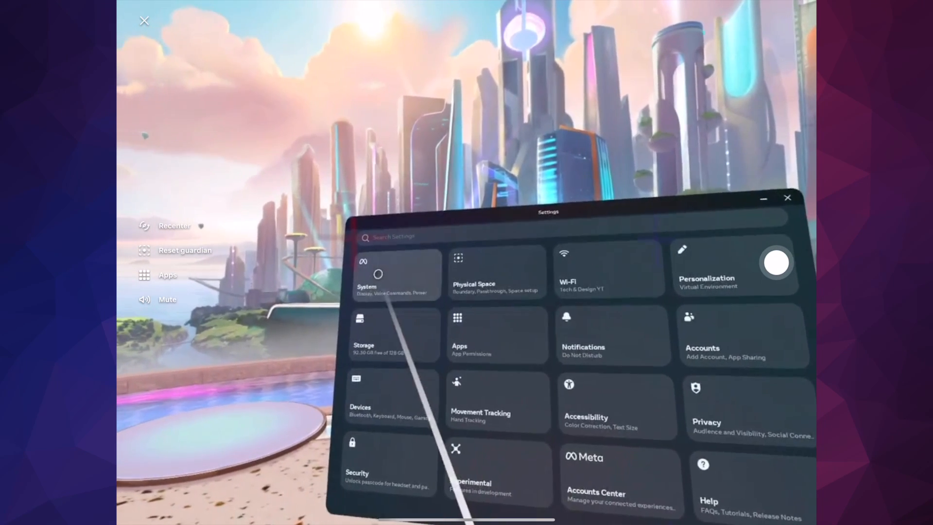
Step: Enter the System section from the Settings overview, landing on Display options
{"action": "left_click", "coordinate": [377, 275]}
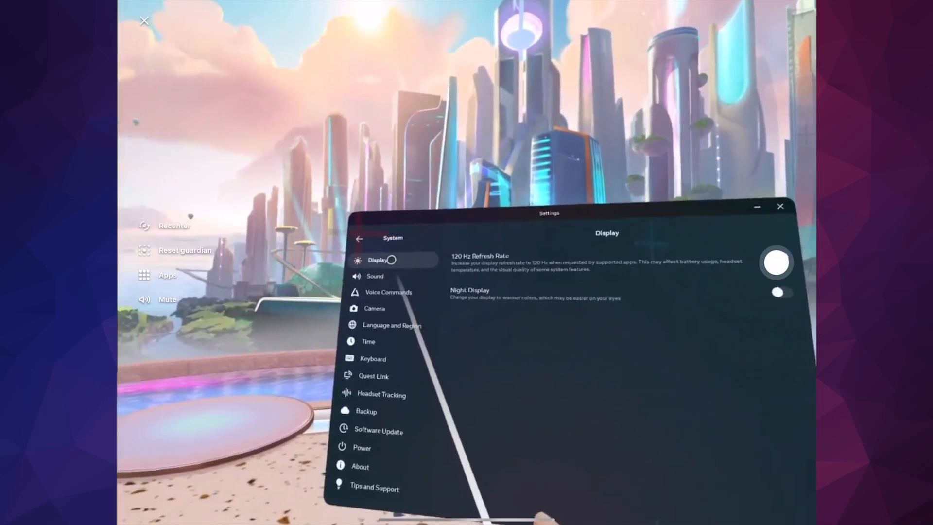
{"action": "left_click", "coordinate": [796, 241]}
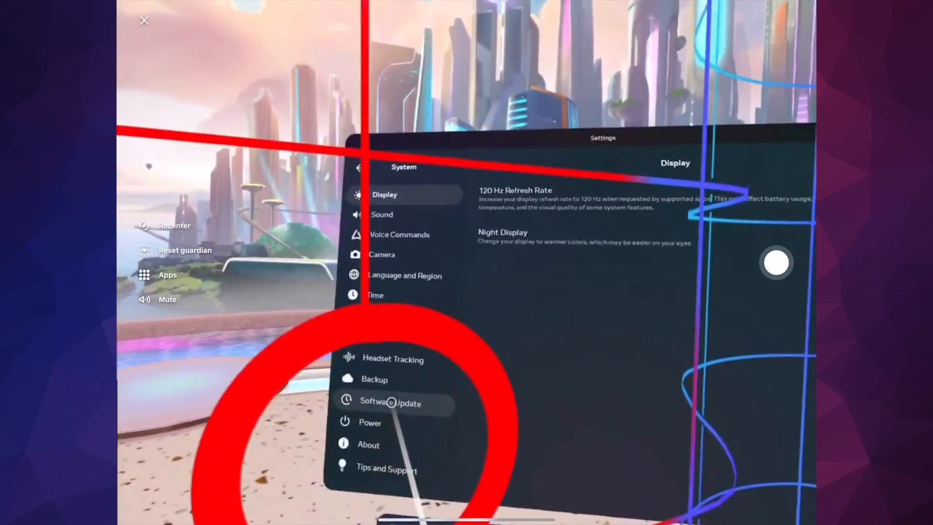
Step: View Software Update with automatic software and security updates on, then move to the App Library
{"action": "left_click", "coordinate": [393, 403]}
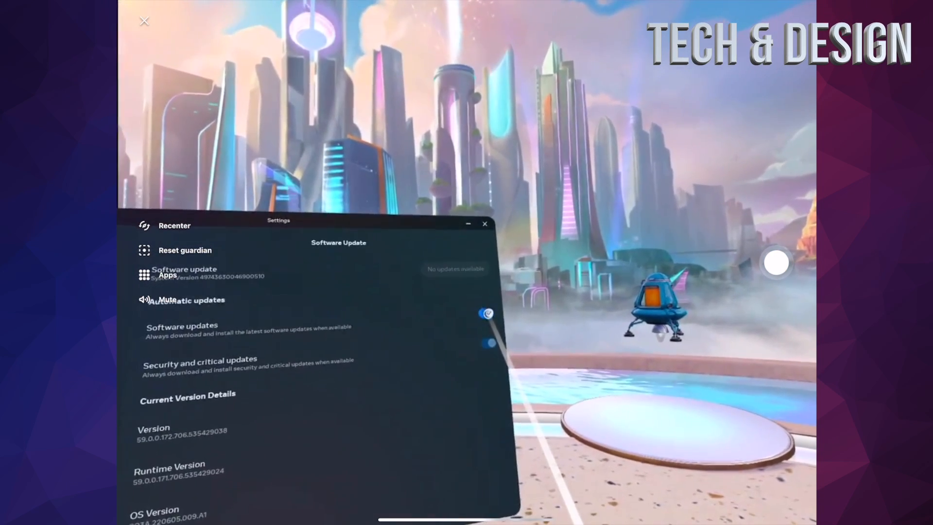
{"action": "left_click", "coordinate": [488, 326]}
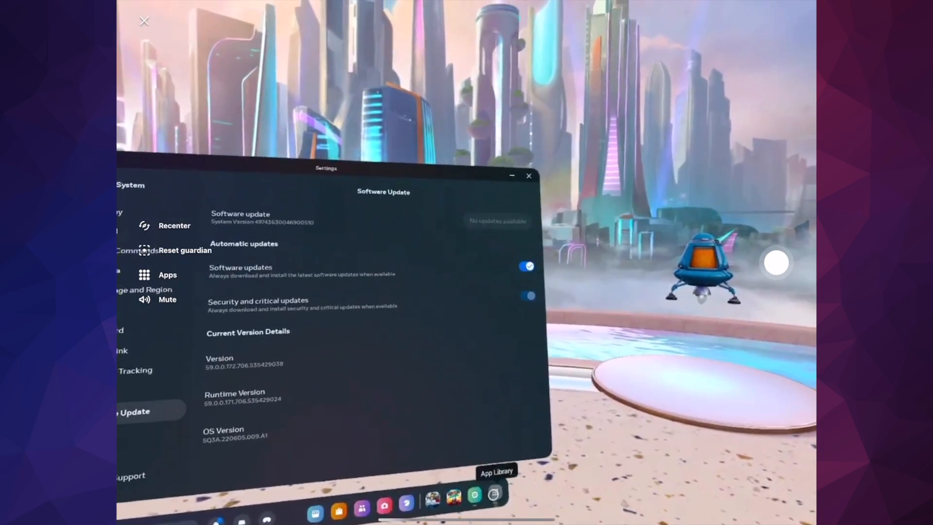
{"action": "left_click", "coordinate": [495, 504]}
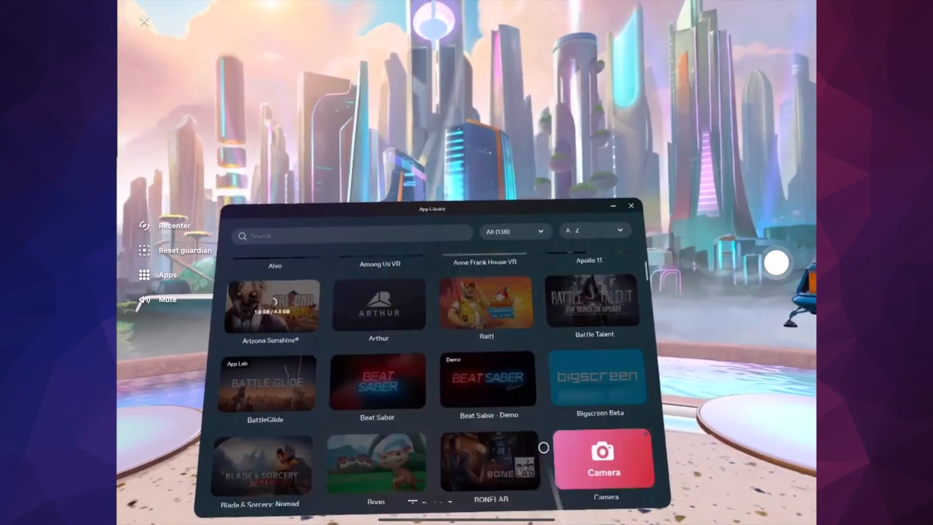